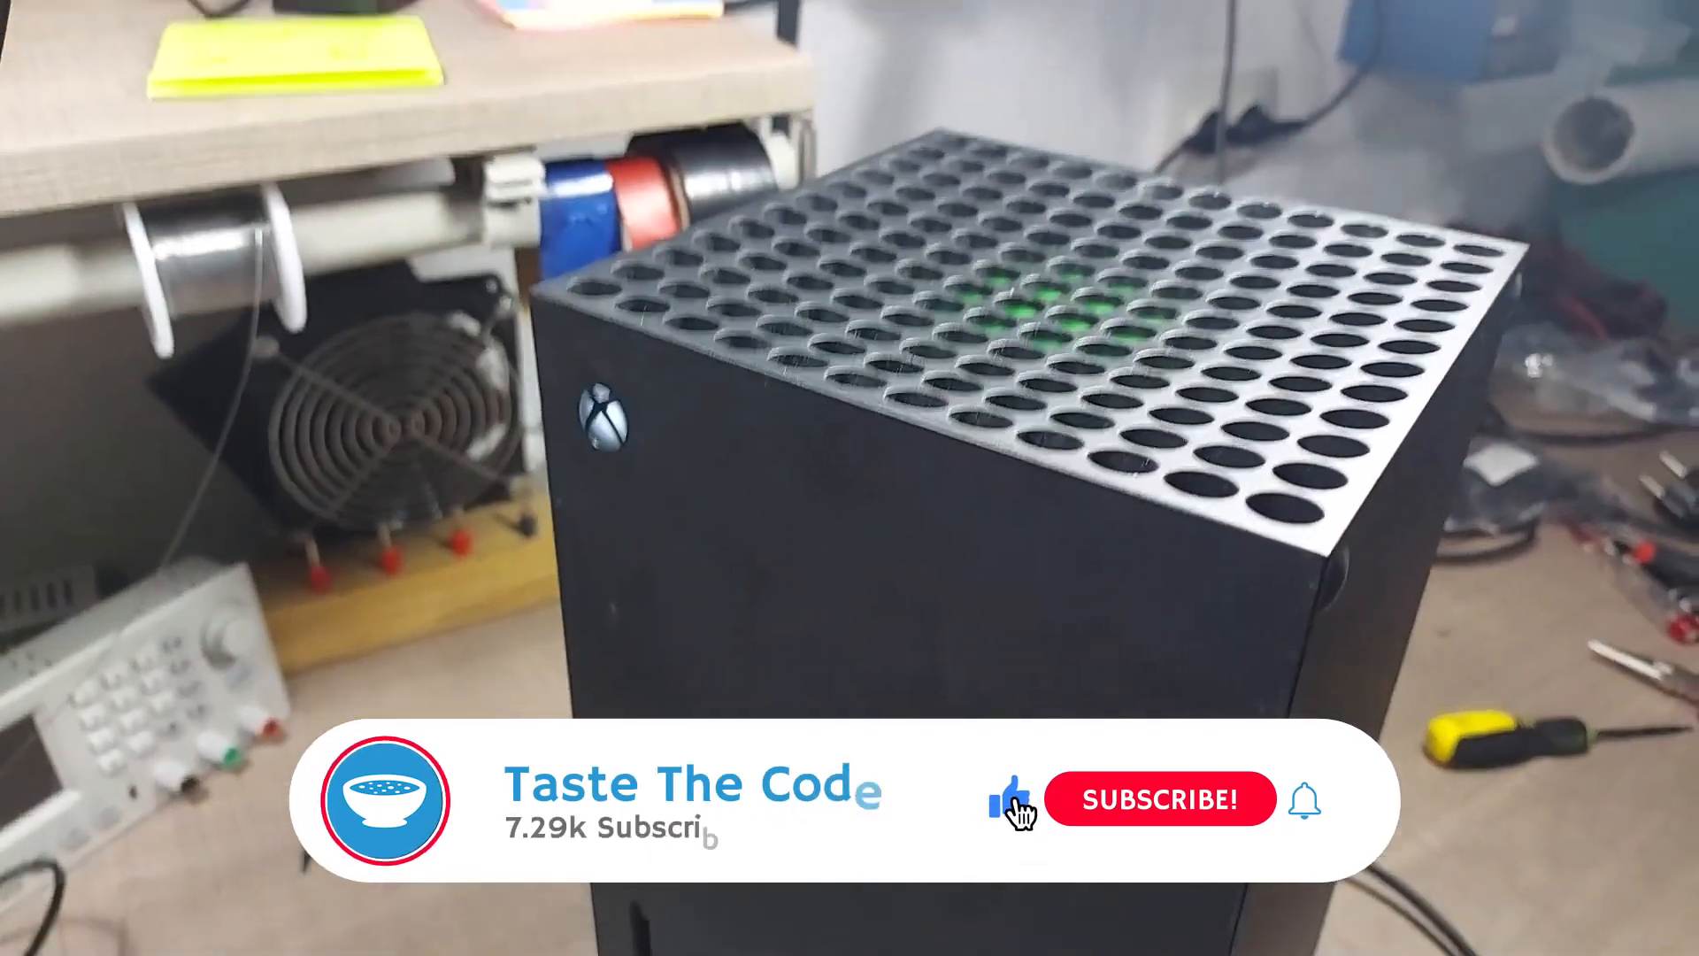
Open the Healing Bench playlist and scroll down to older repairs like Healing Bench 22.
left_click(1160, 799)
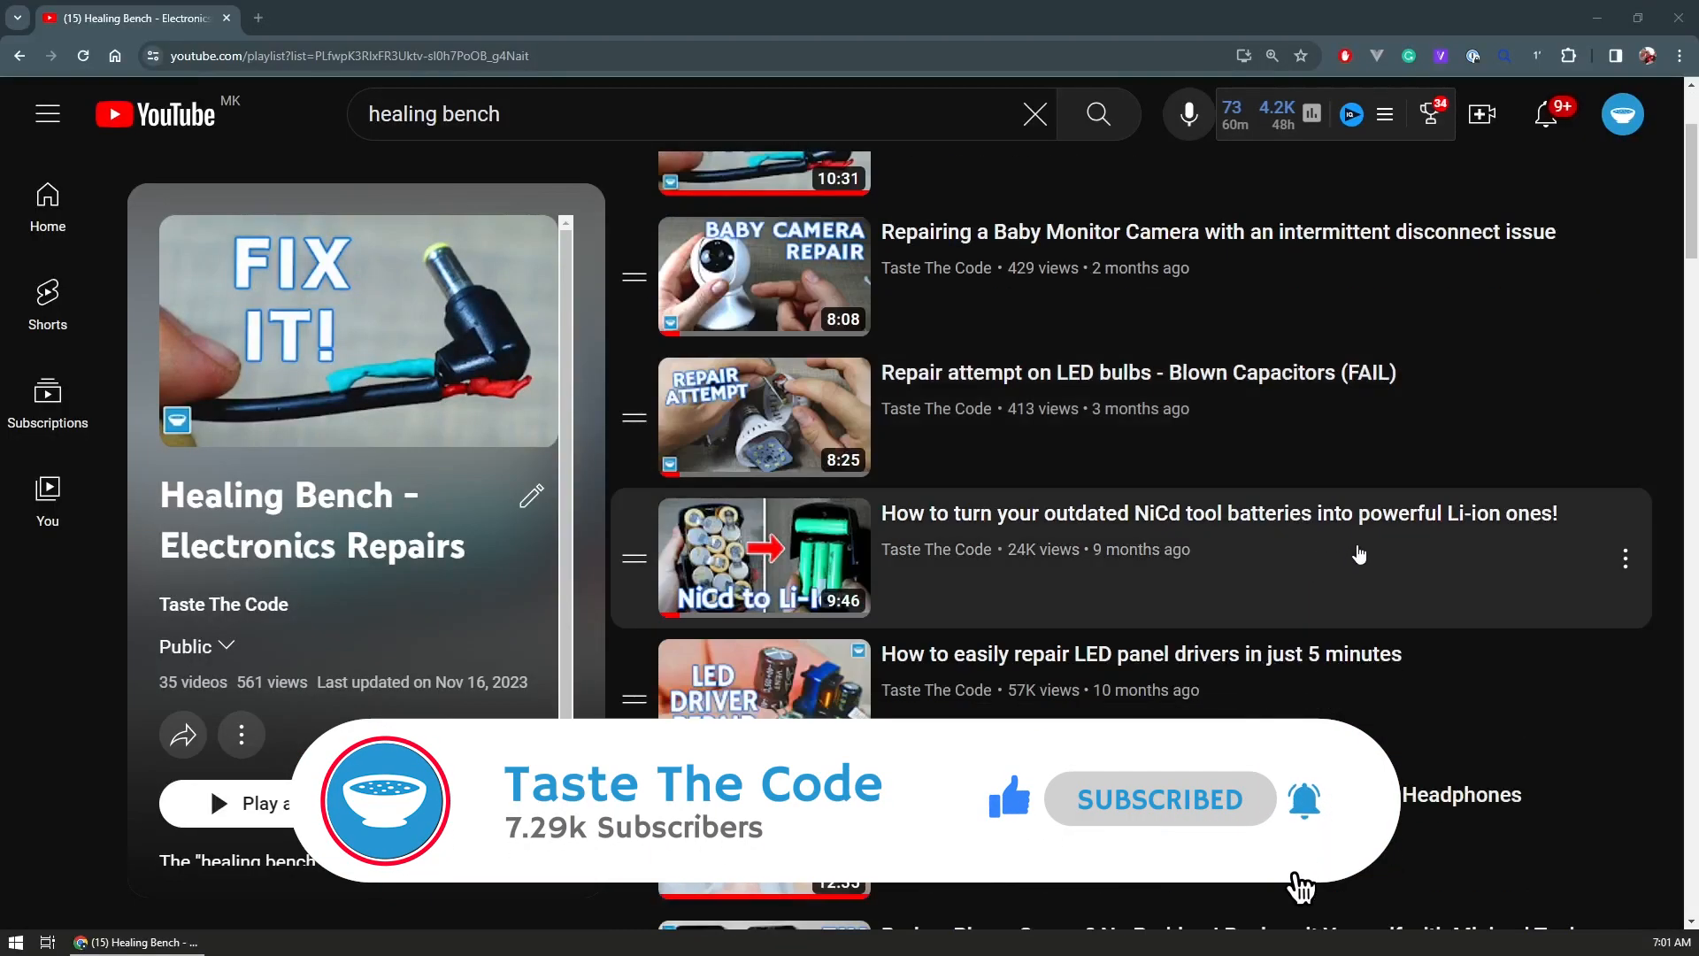
scroll("down", 3)
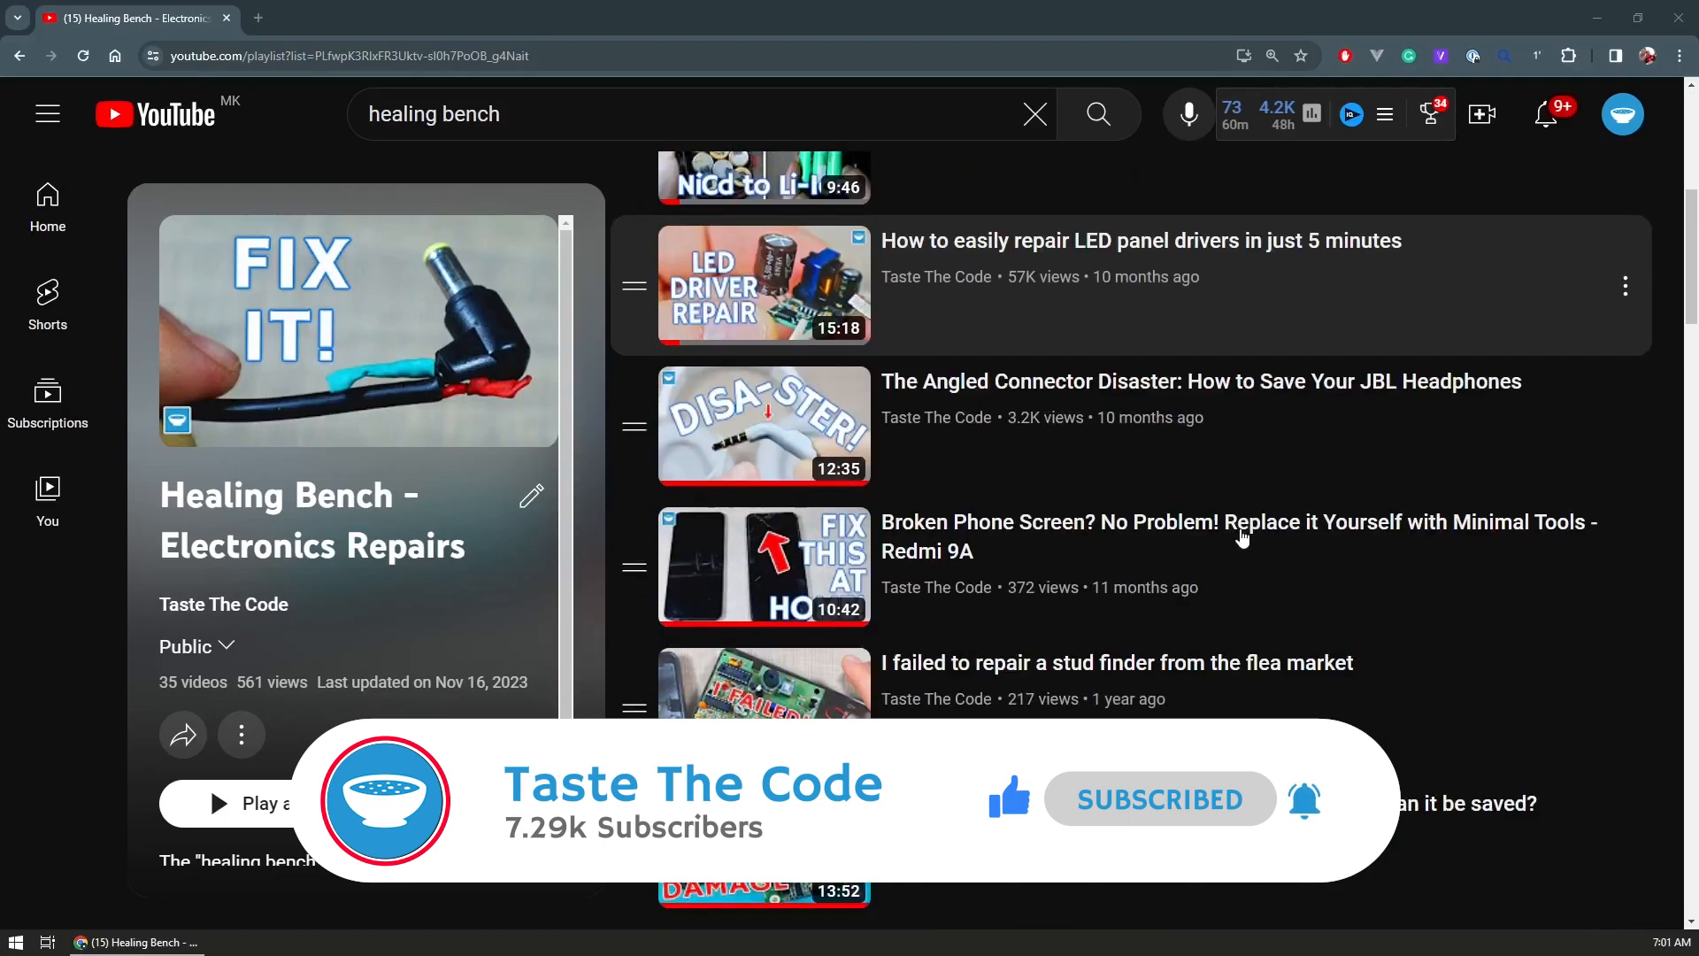
scroll("down", 3)
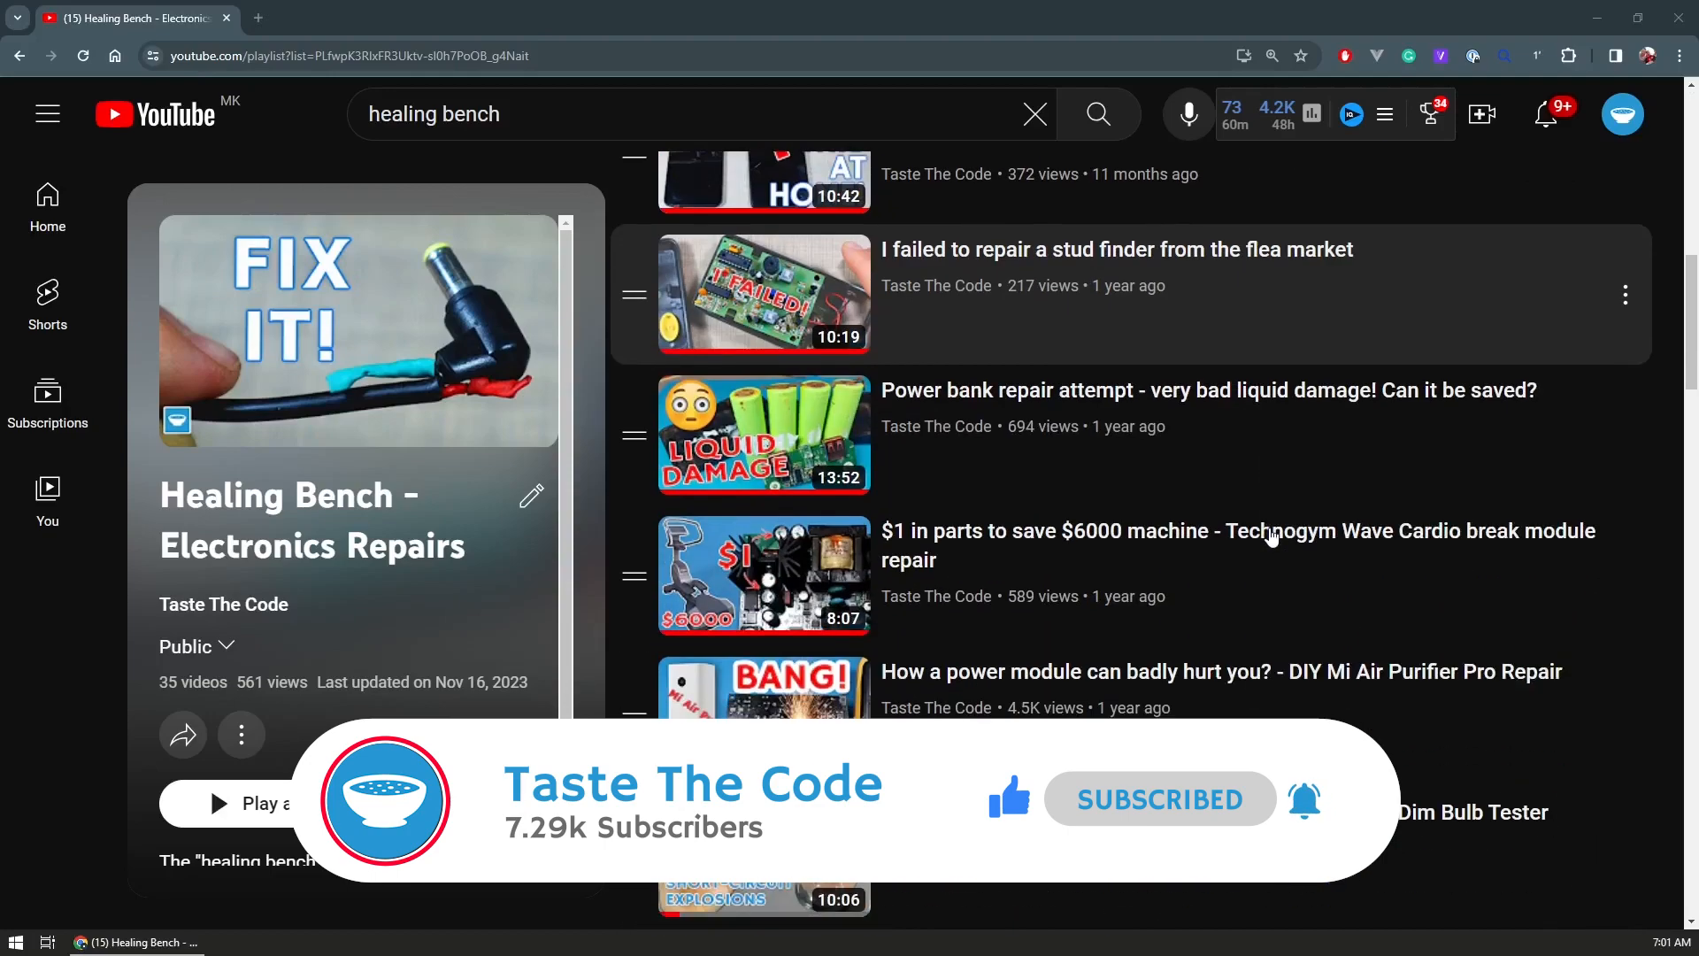
scroll("down", 3)
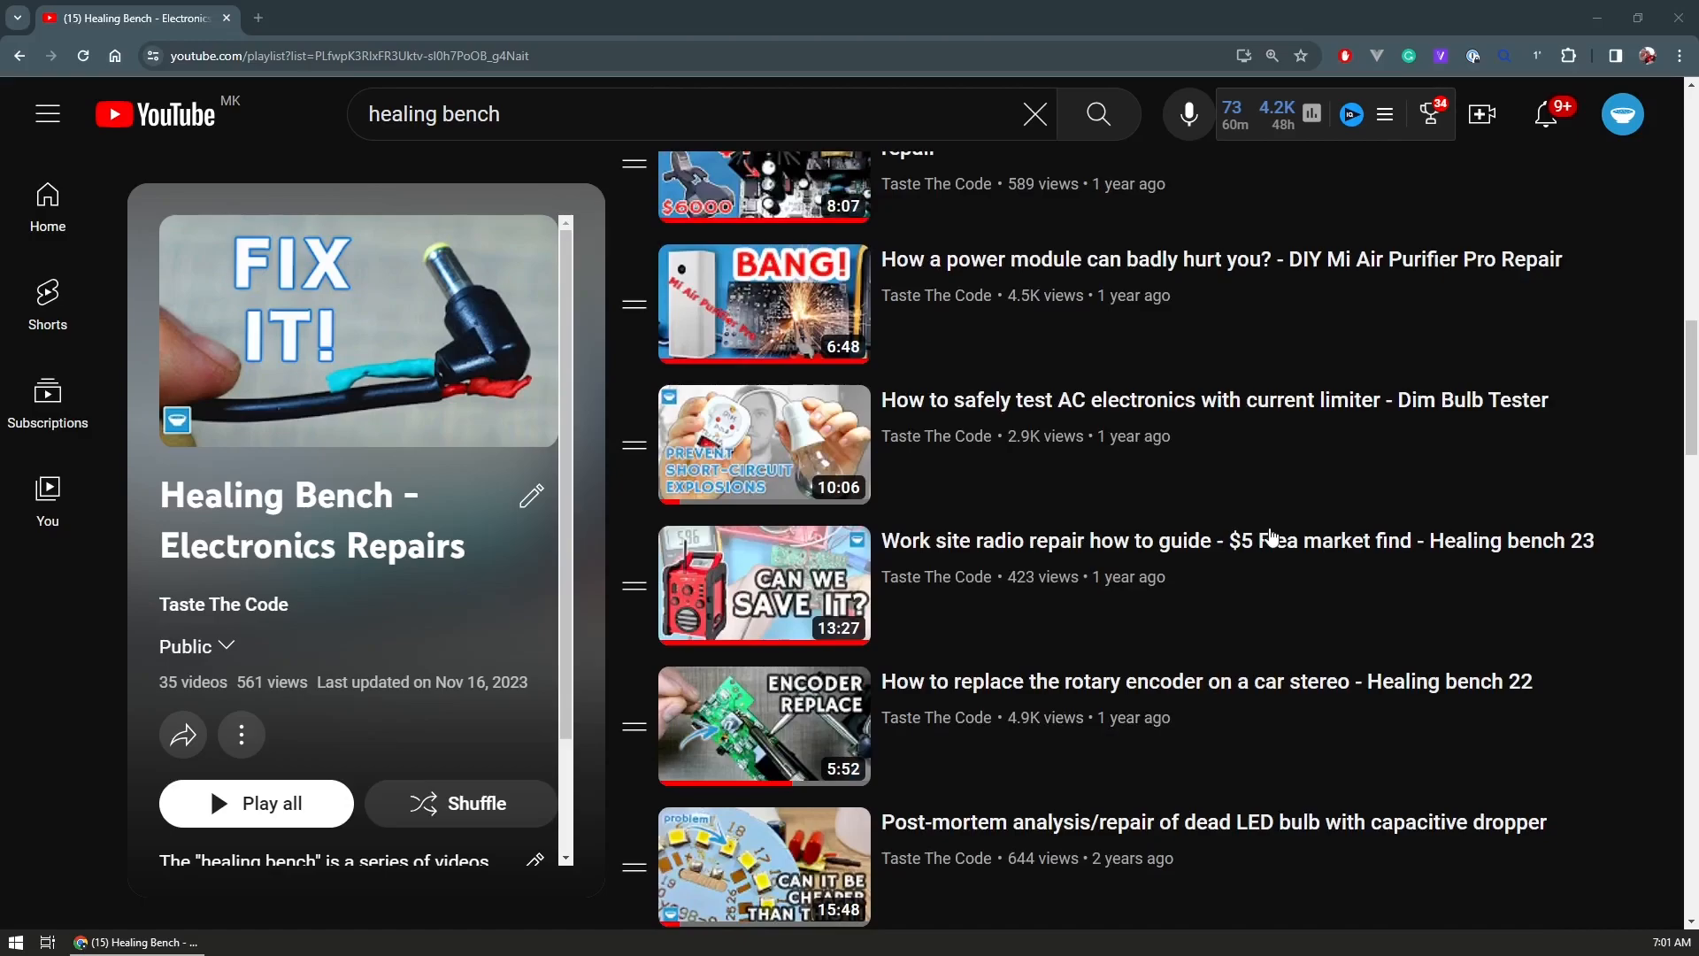